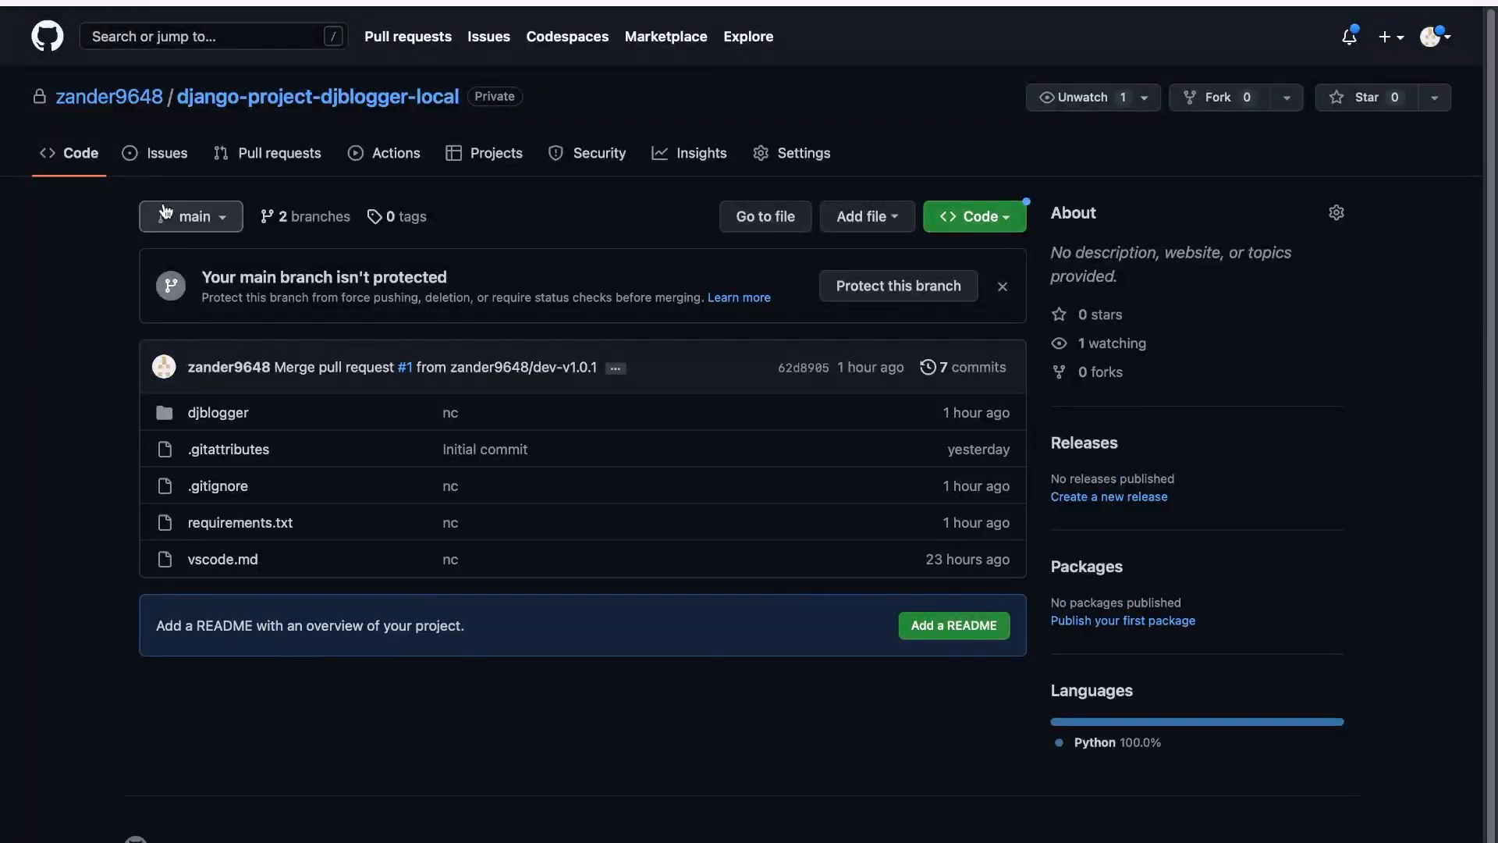
Step: Show the repository's full branches overview with main and dev-v1.0.1
click(190, 215)
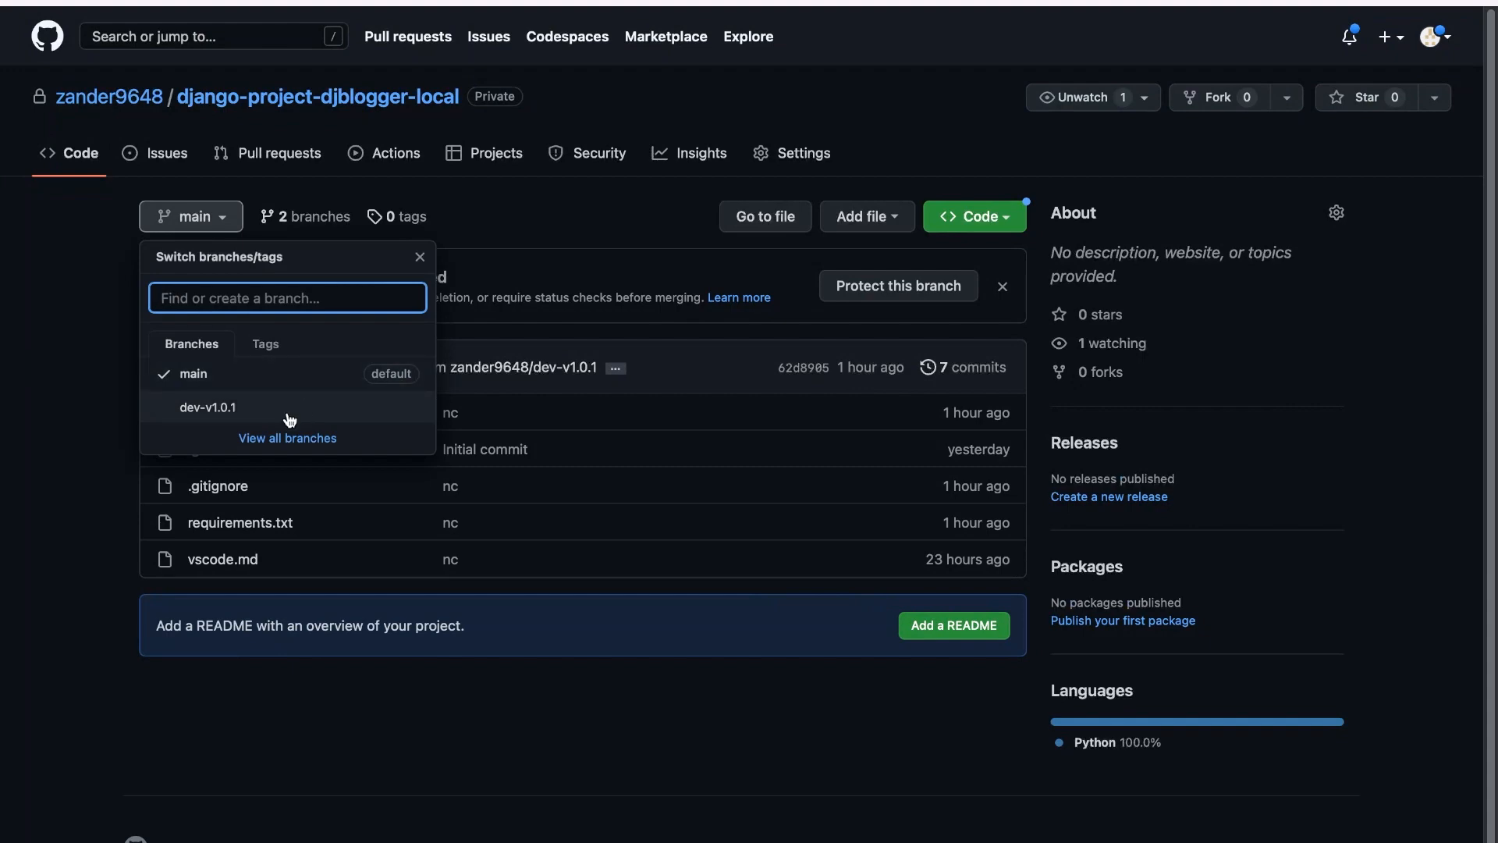
click(287, 437)
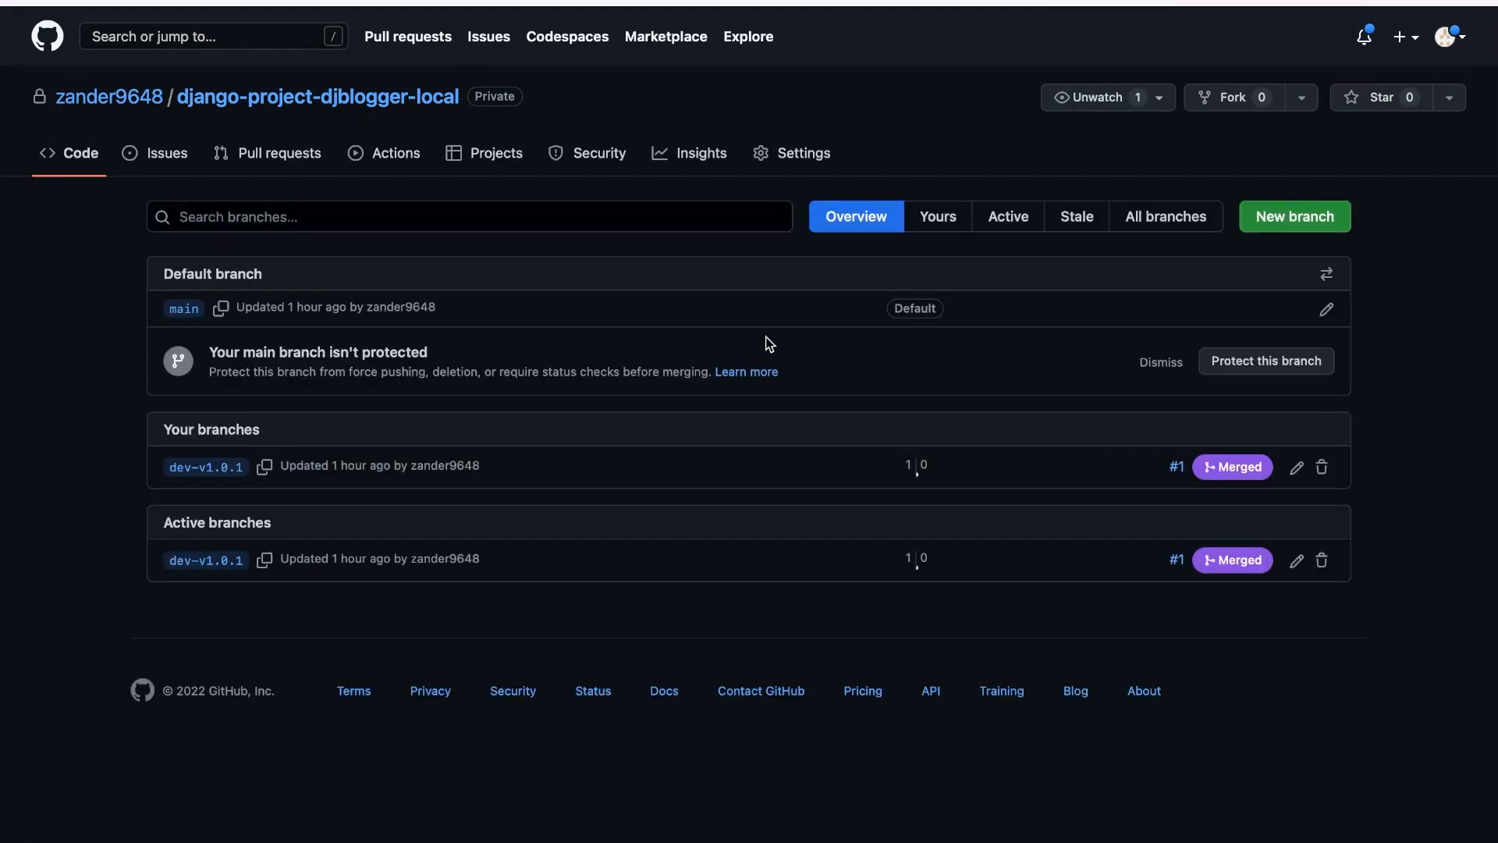
Step: Create branch dev-v1.0.2 from main, bringing the repository to 3 branches
click(1295, 216)
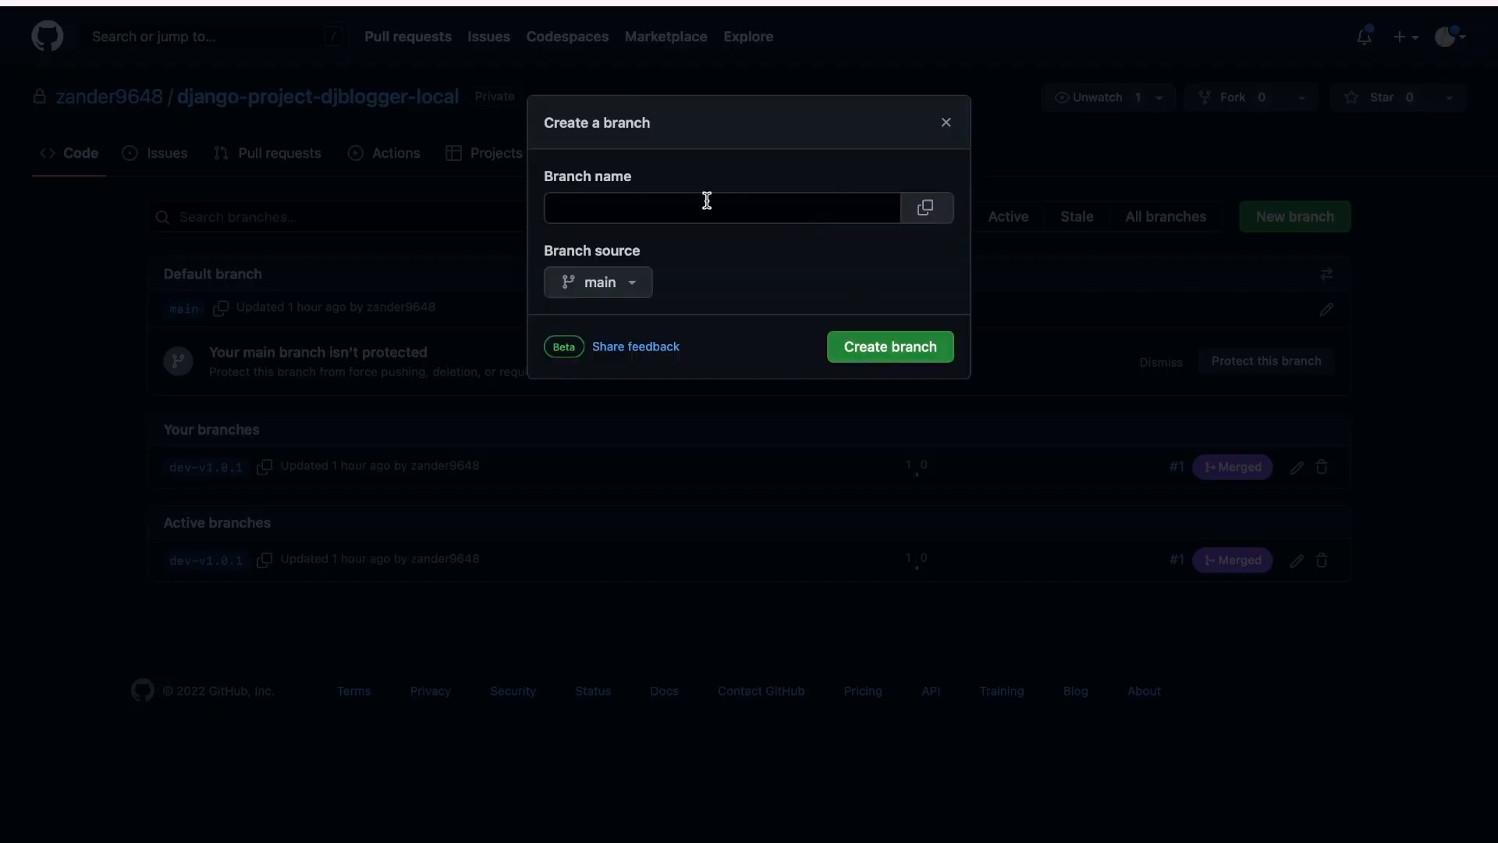
text(dev-v1.0.2)
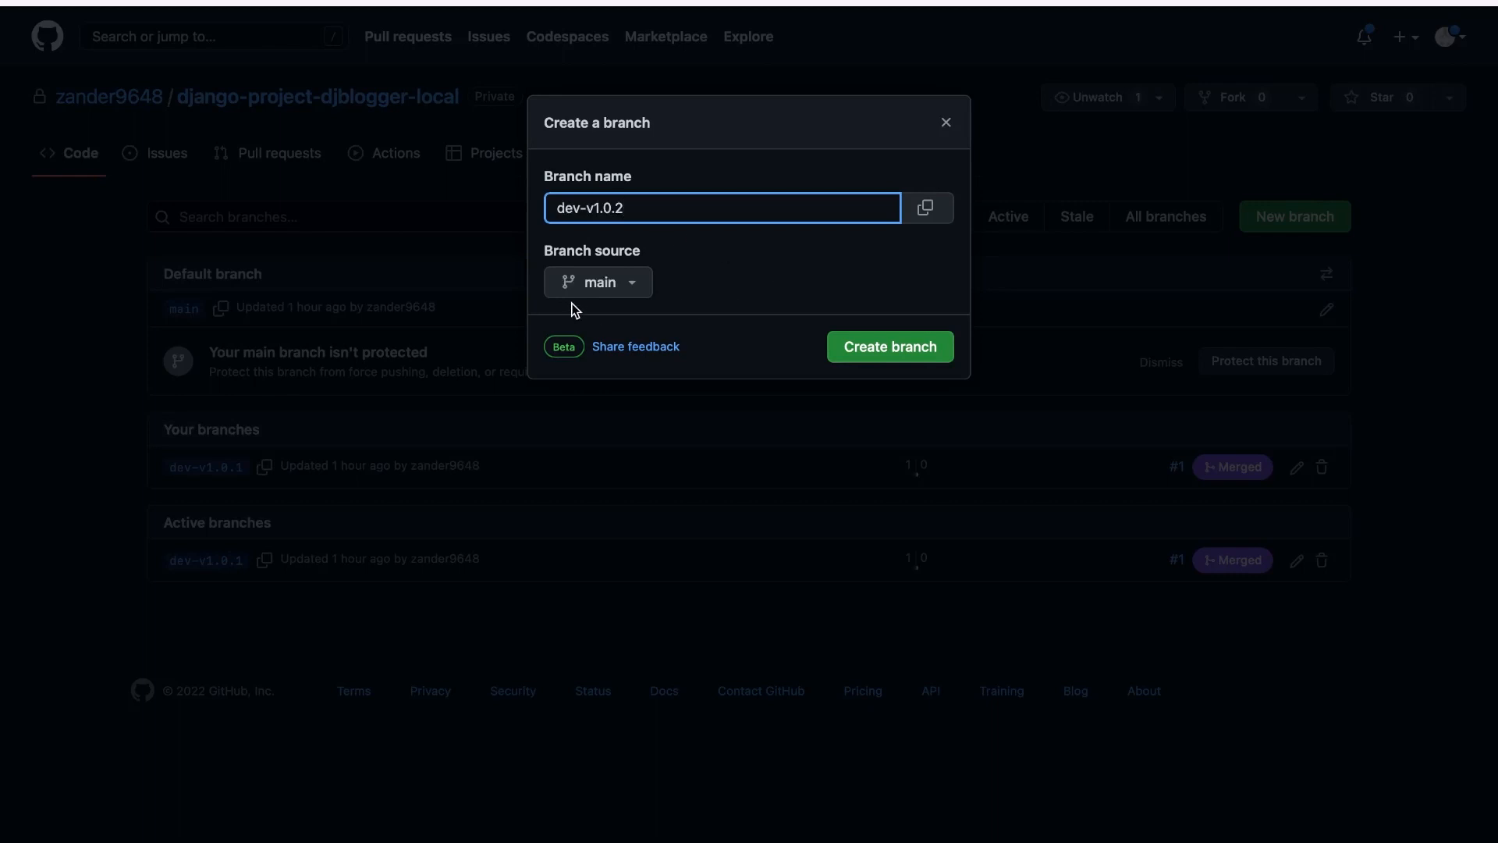
mouse_move(620, 283)
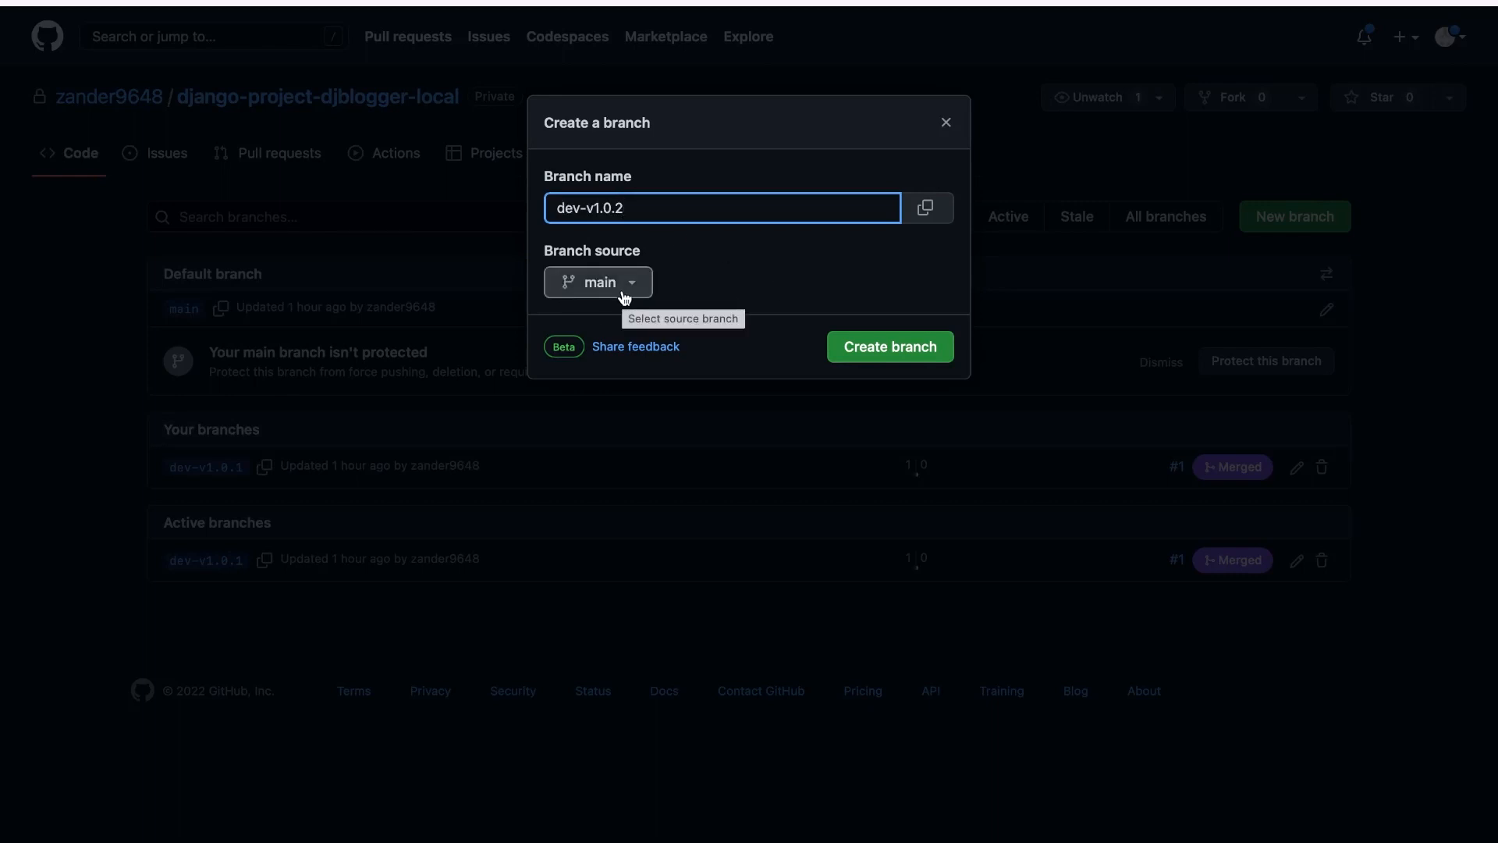
click(888, 346)
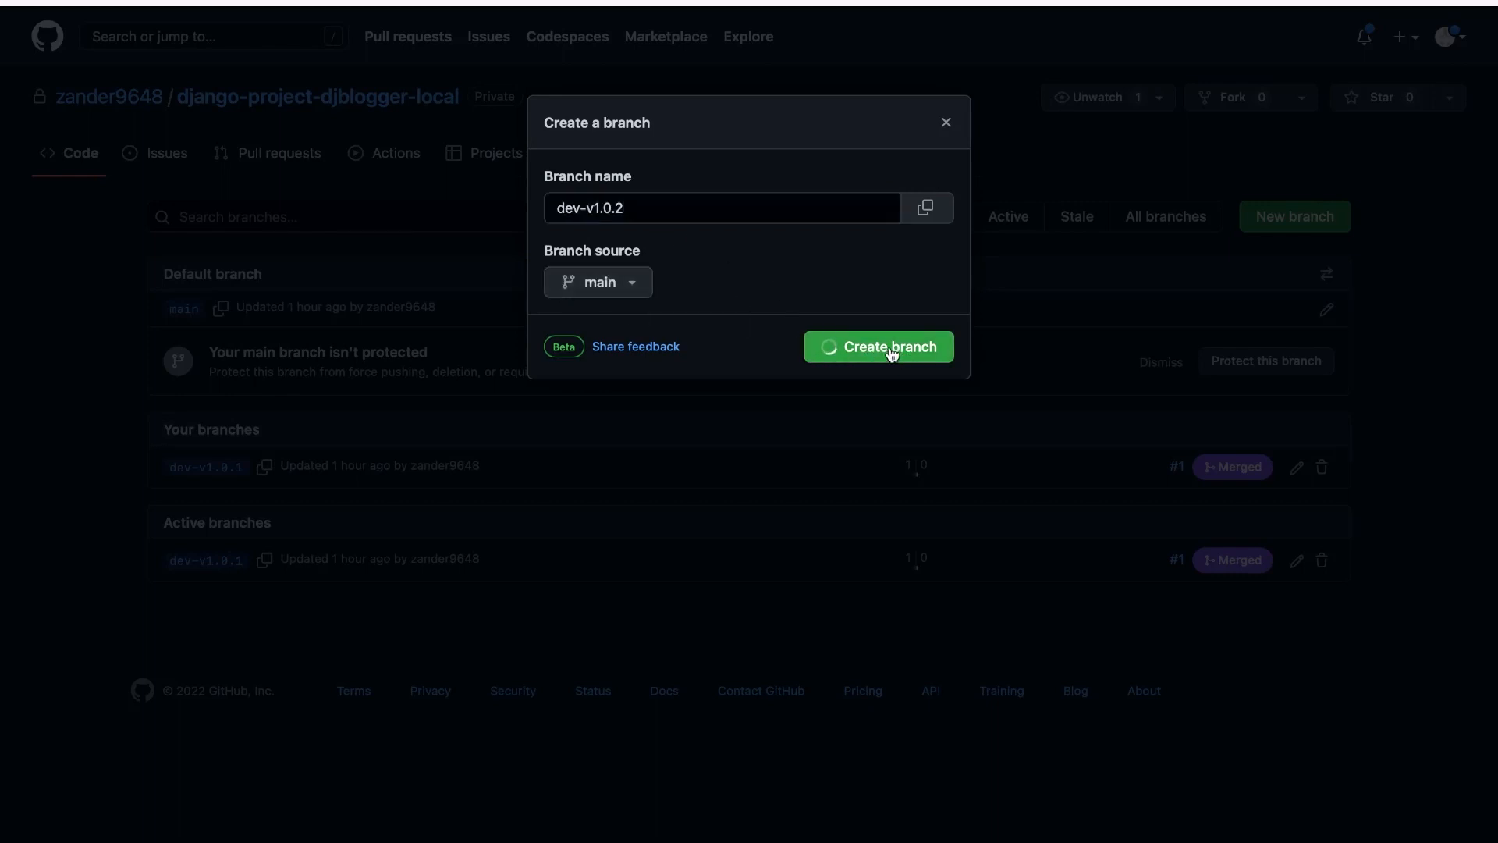
click(875, 346)
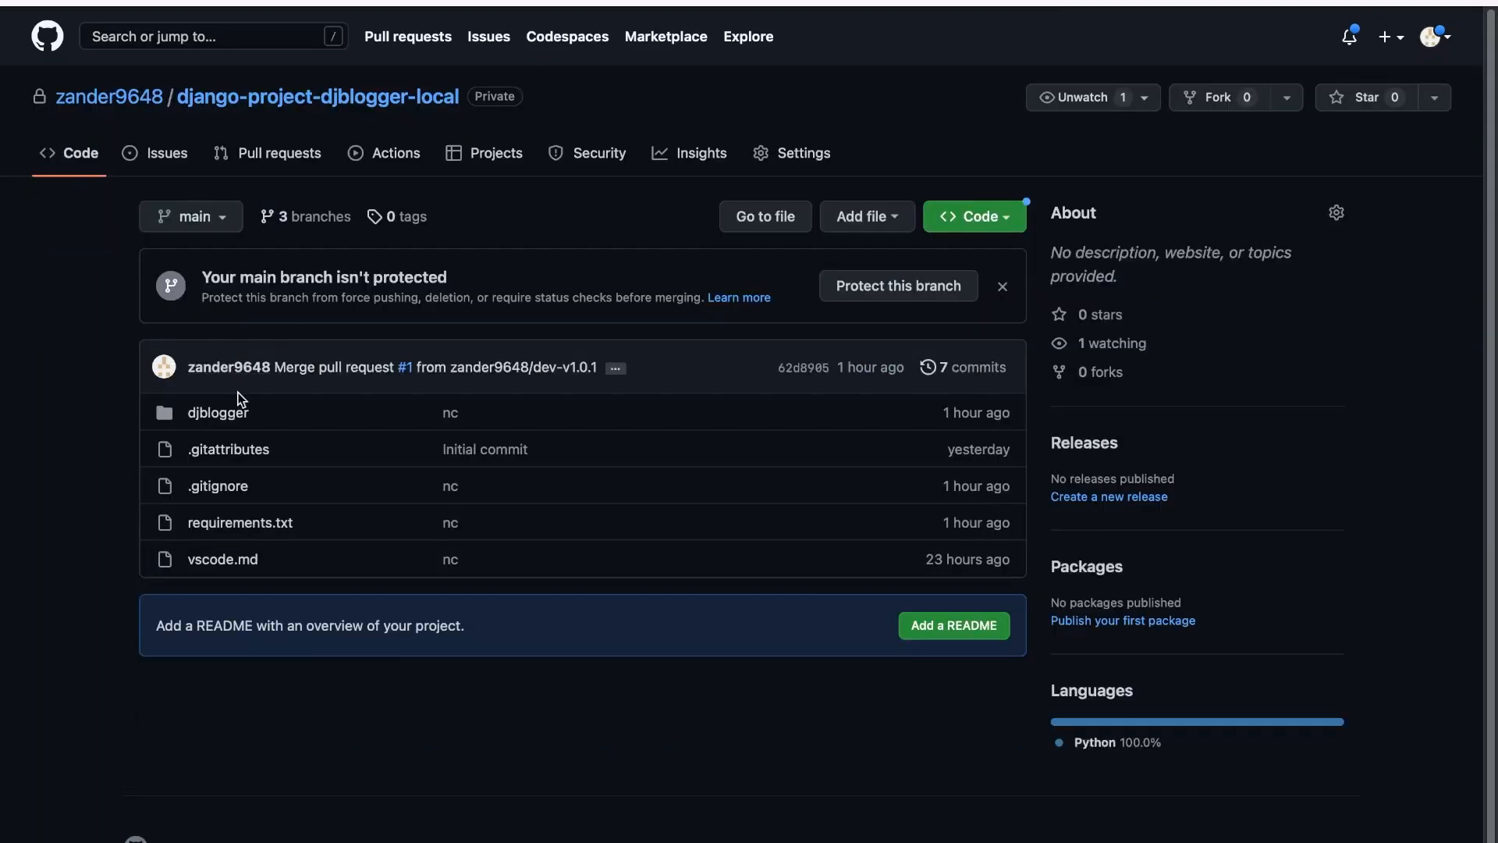
Step: Verify dev-v1.0.2 is listed beside main and dev-v1.0.1 in the branch dropdown
click(190, 216)
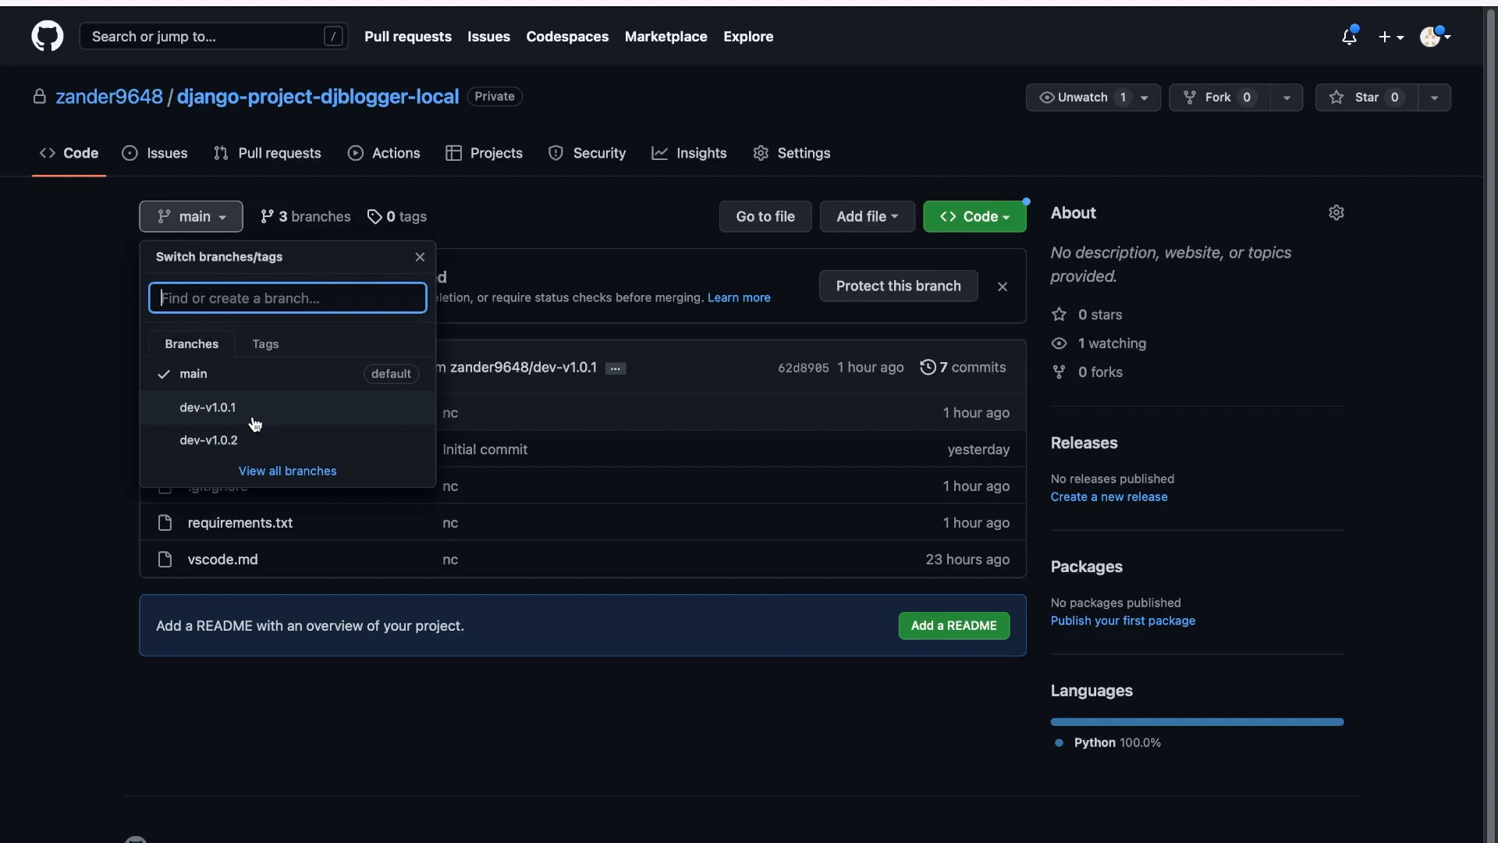
mouse_move(233, 451)
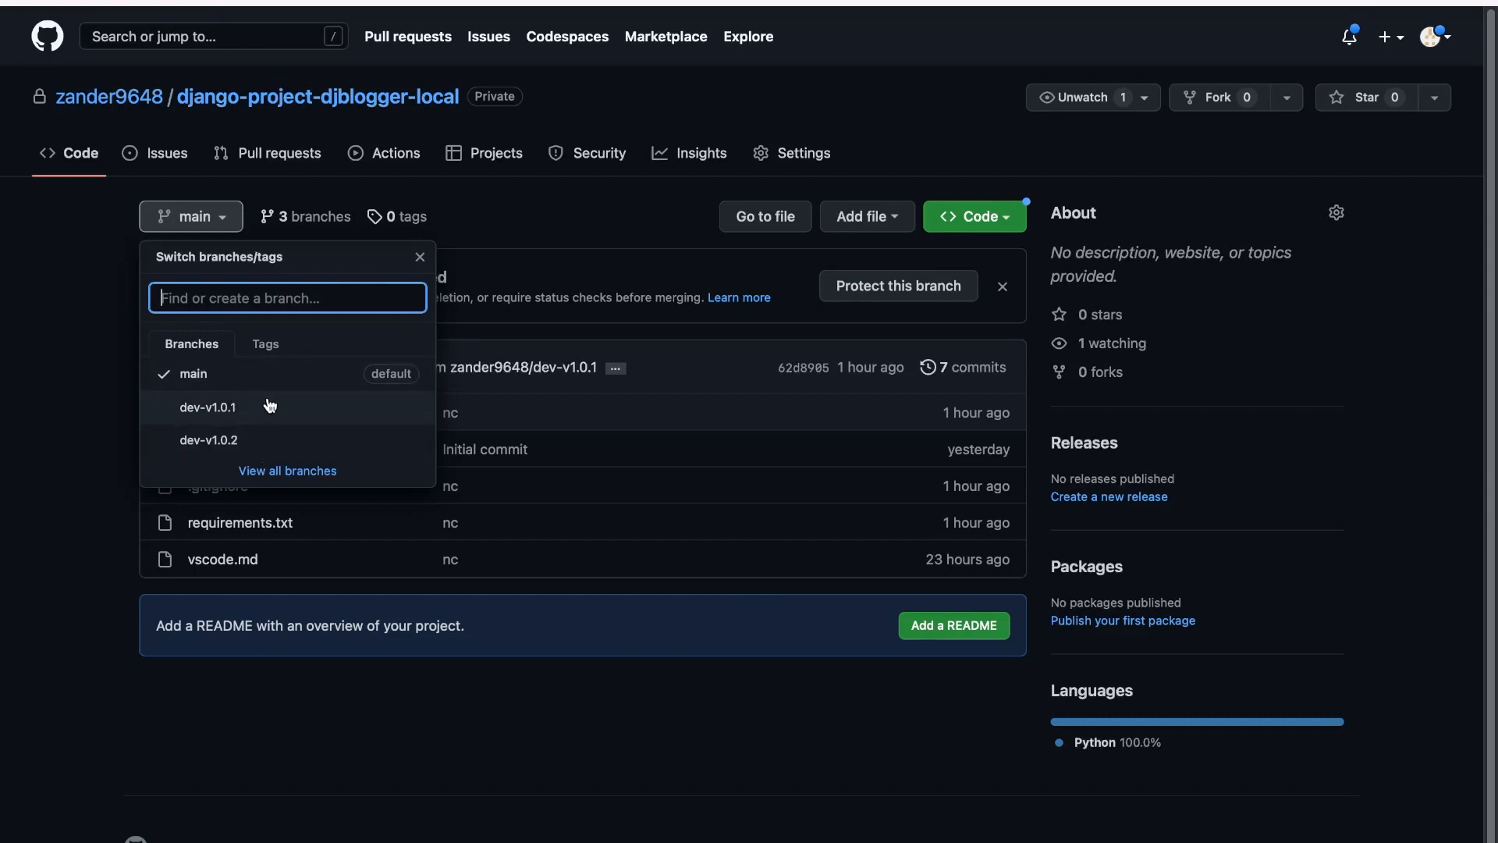
mouse_move(270, 407)
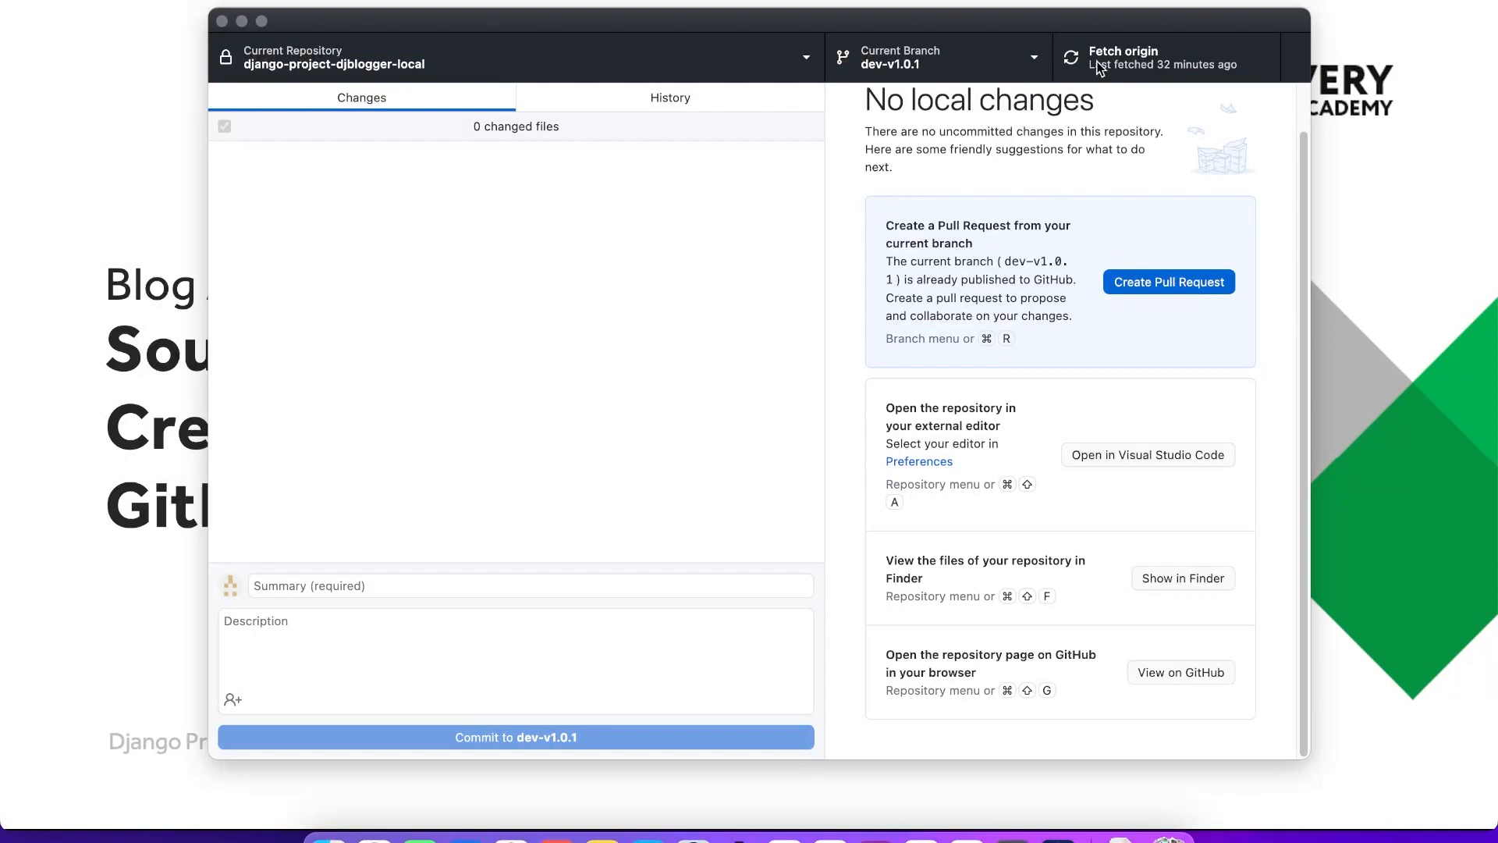
Step: Fetch origin and check out origin/dev-v1.0.2 as the current local branch
click(1151, 58)
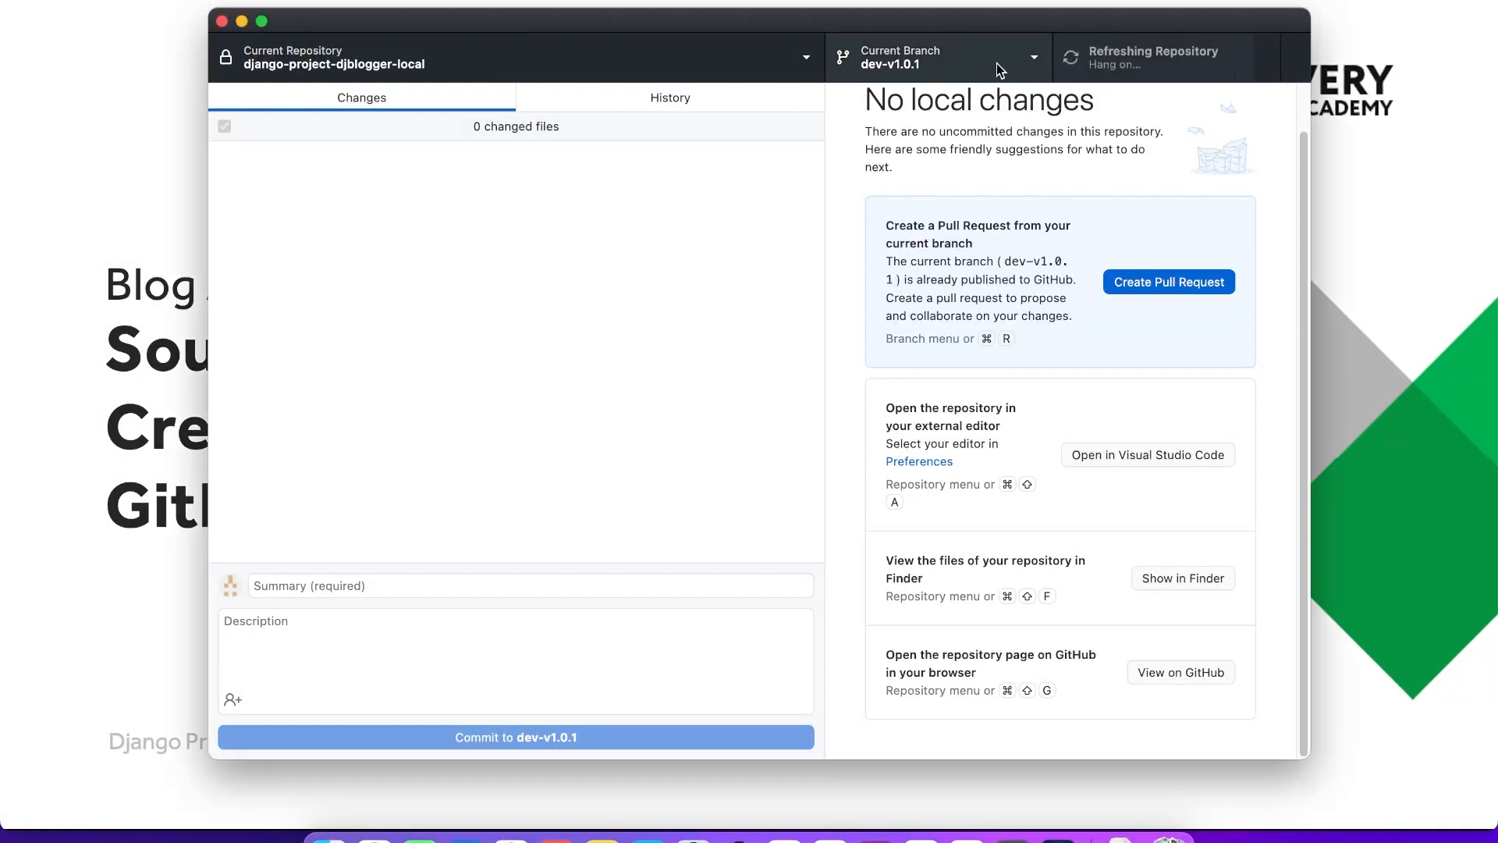
click(936, 58)
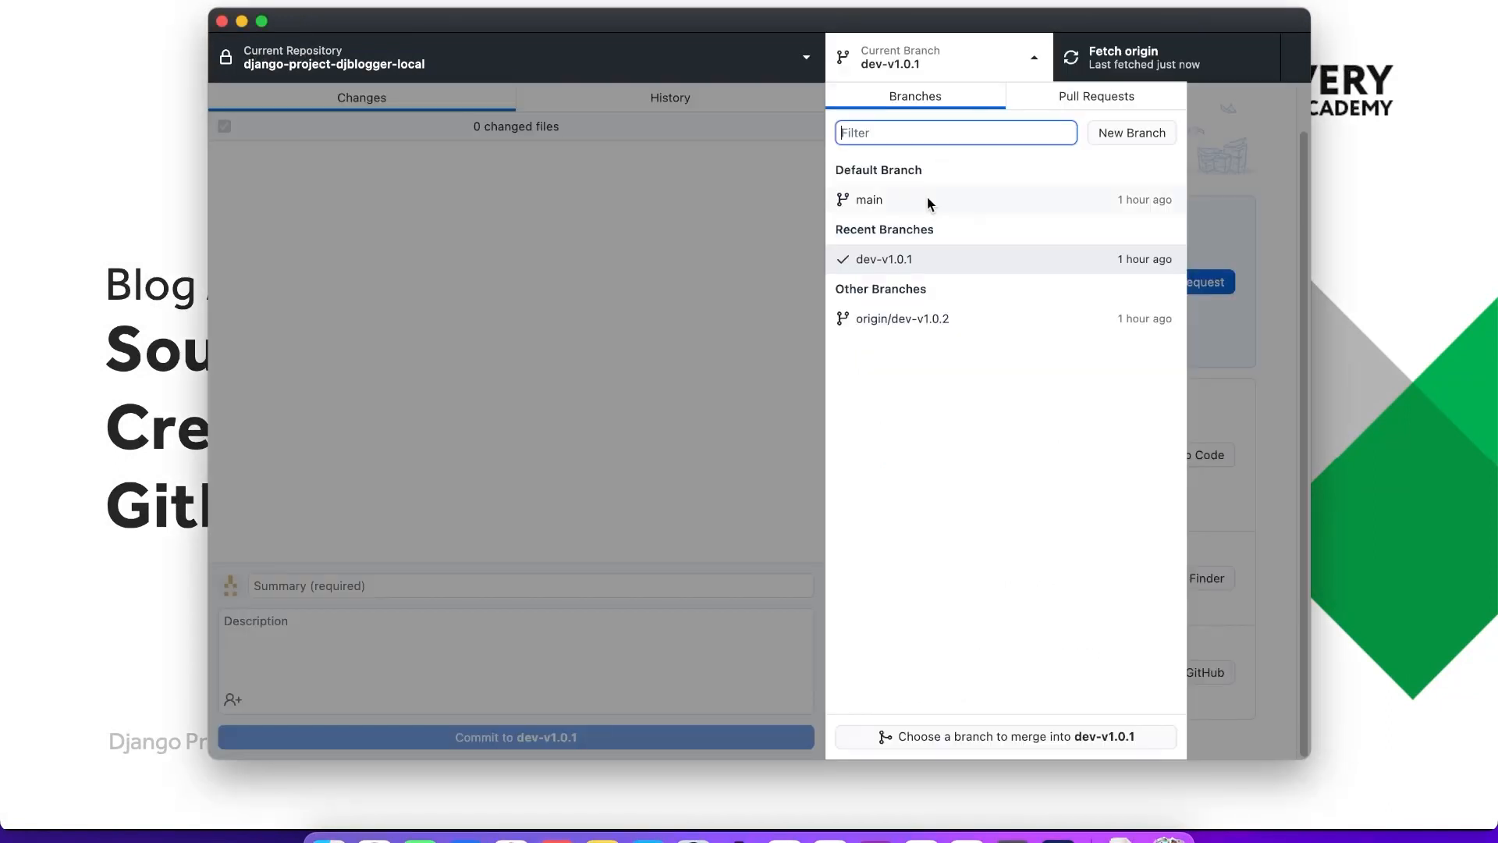
click(905, 318)
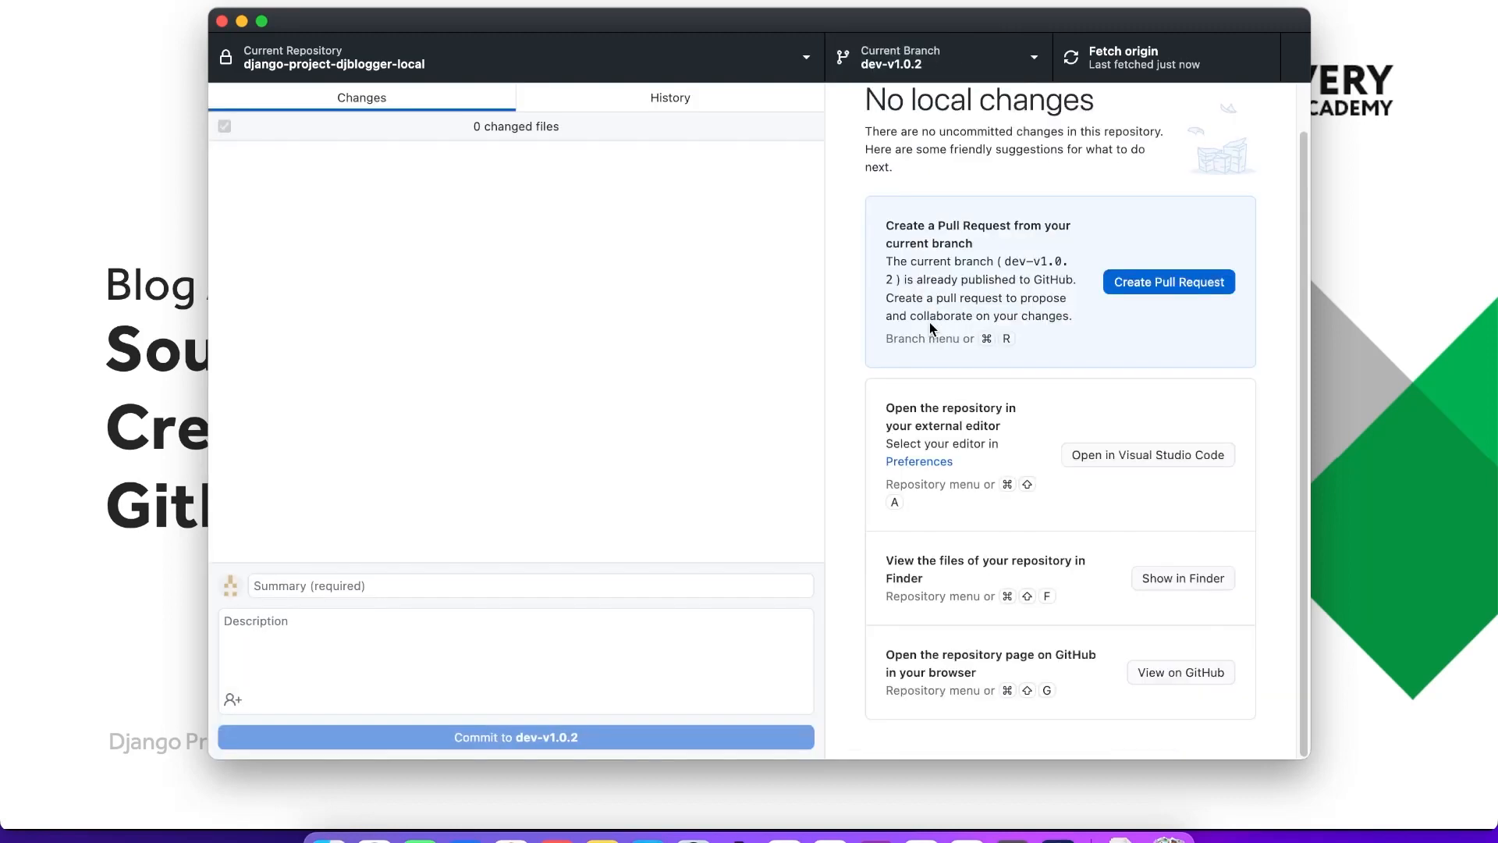